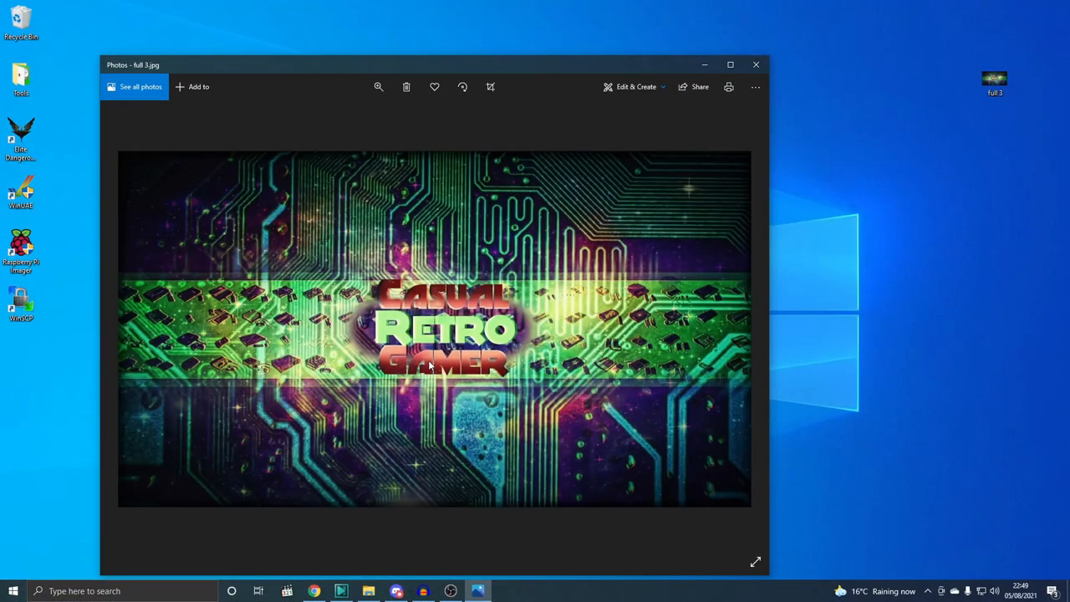
Close full 3.jpg in Photos and select the full 3 icon on the desktop
{"action": "left_click", "coordinate": [755, 64]}
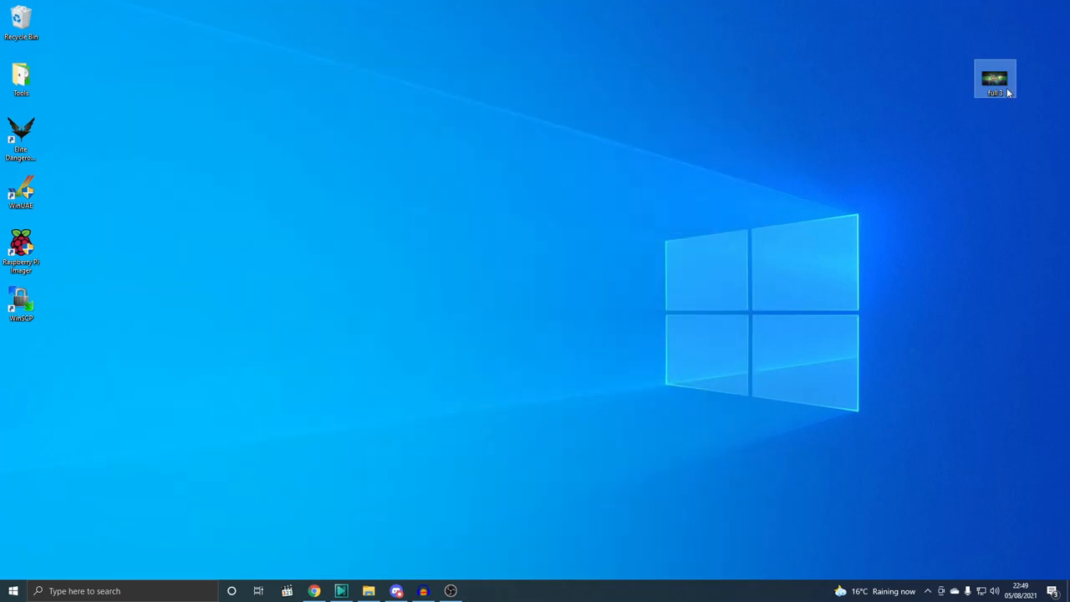
{"action": "left_click", "coordinate": [997, 75]}
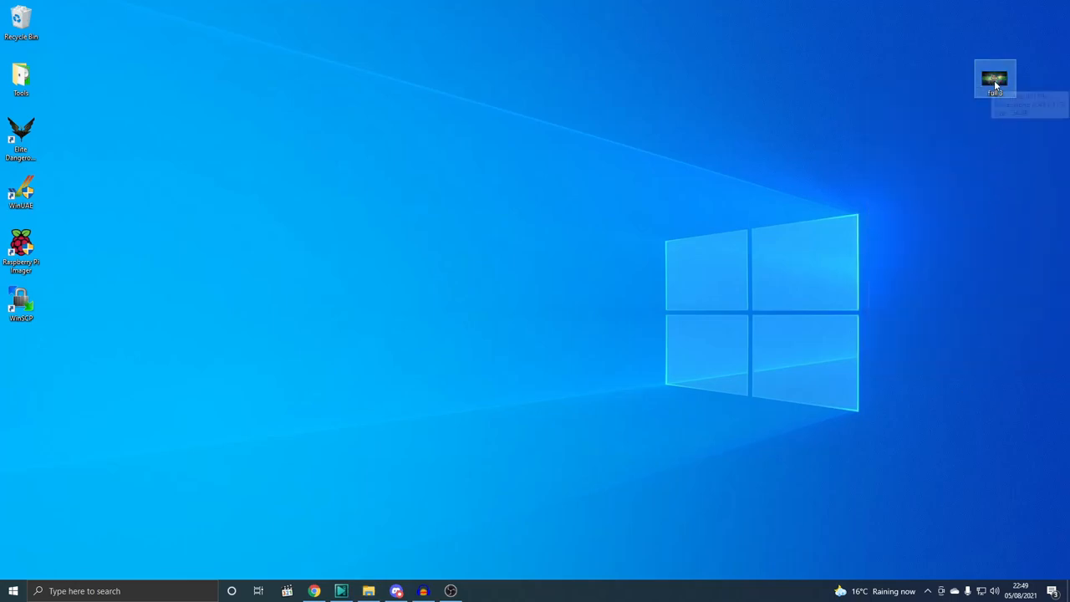
Send full 3.jpg to Floppy Disk Drive (A:) from its context menu
{"action": "right_click", "coordinate": [997, 81]}
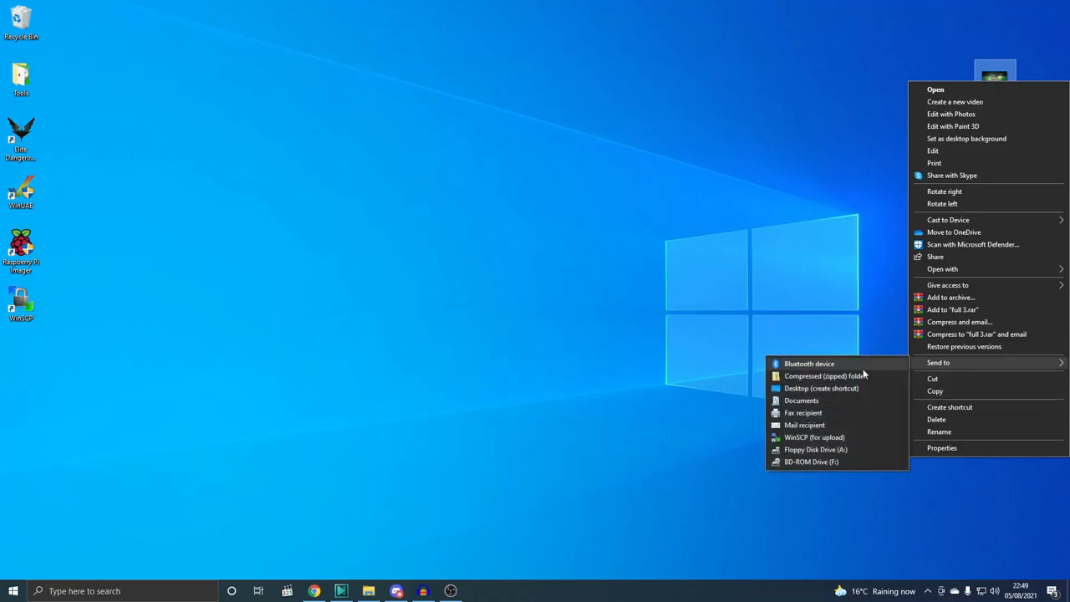
{"action": "mouse_move", "coordinate": [815, 449]}
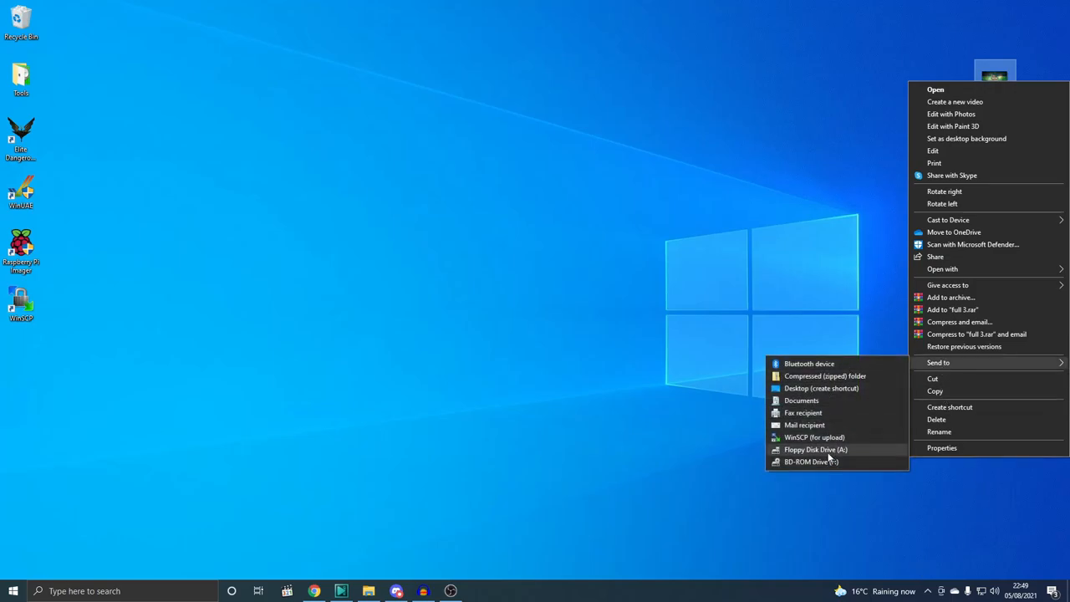
{"action": "left_click", "coordinate": [814, 449]}
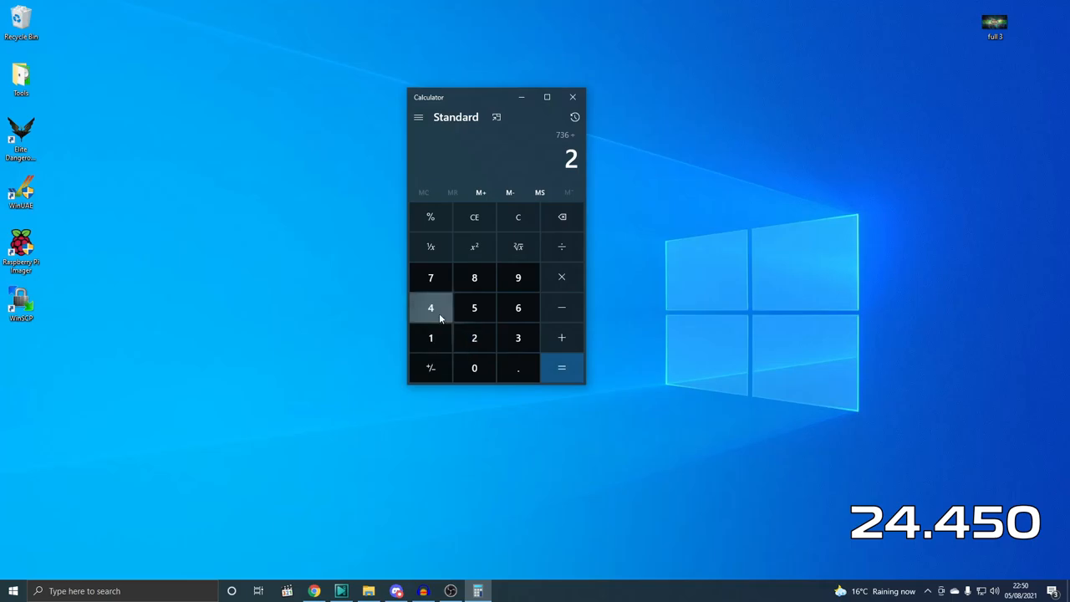
Key in the elapsed copy time for the 736 ÷ seconds calculation in Calculator
{"action": "left_click", "coordinate": [561, 367]}
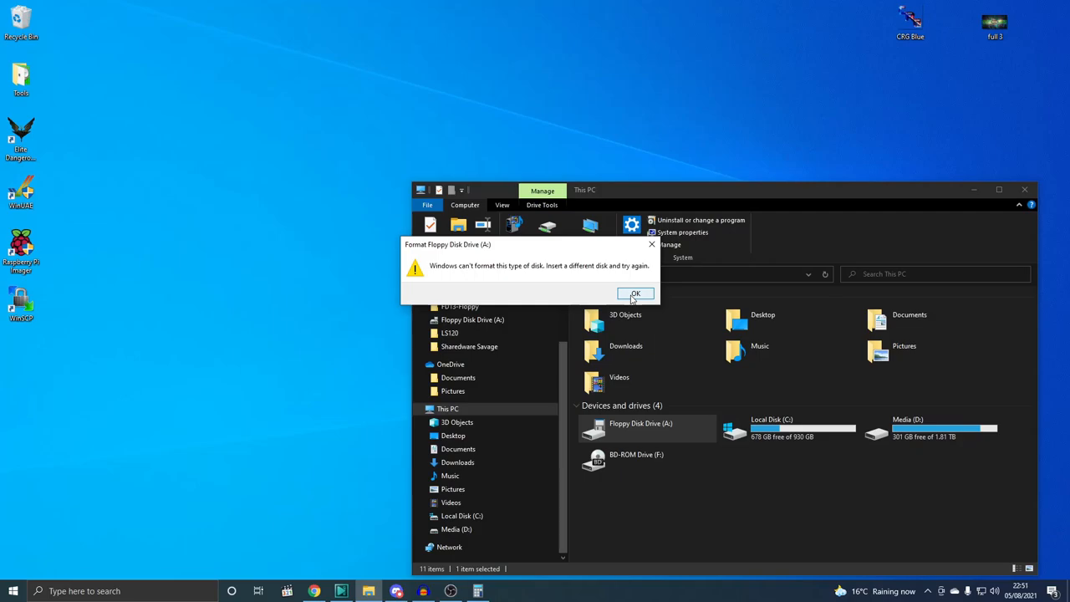
Dismiss the format error and permanently delete New Text Document from drive A:
{"action": "left_click", "coordinate": [635, 293]}
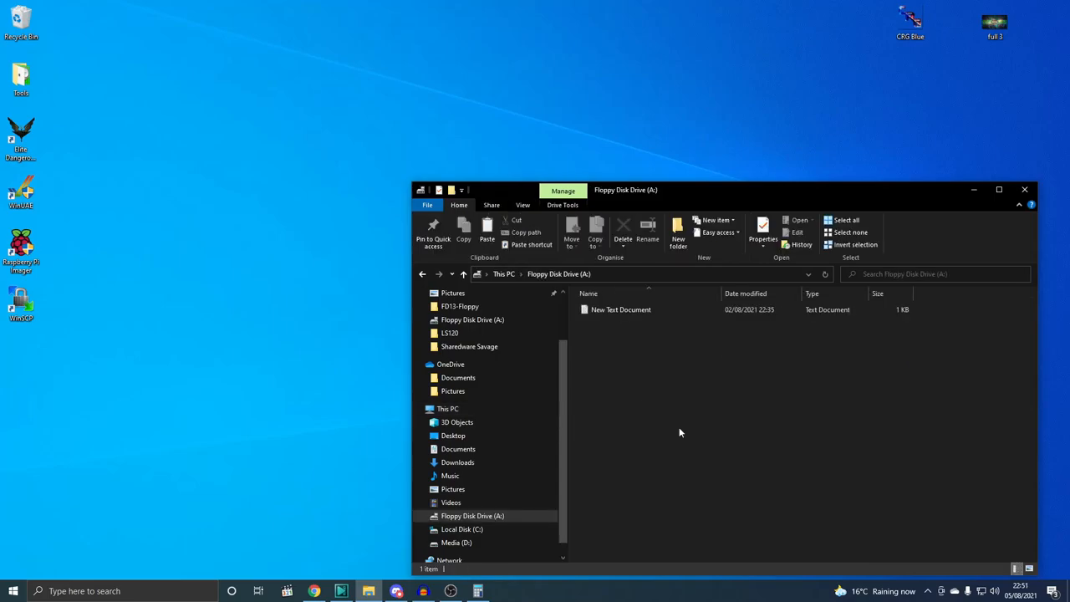
{"action": "mouse_move", "coordinate": [549, 132]}
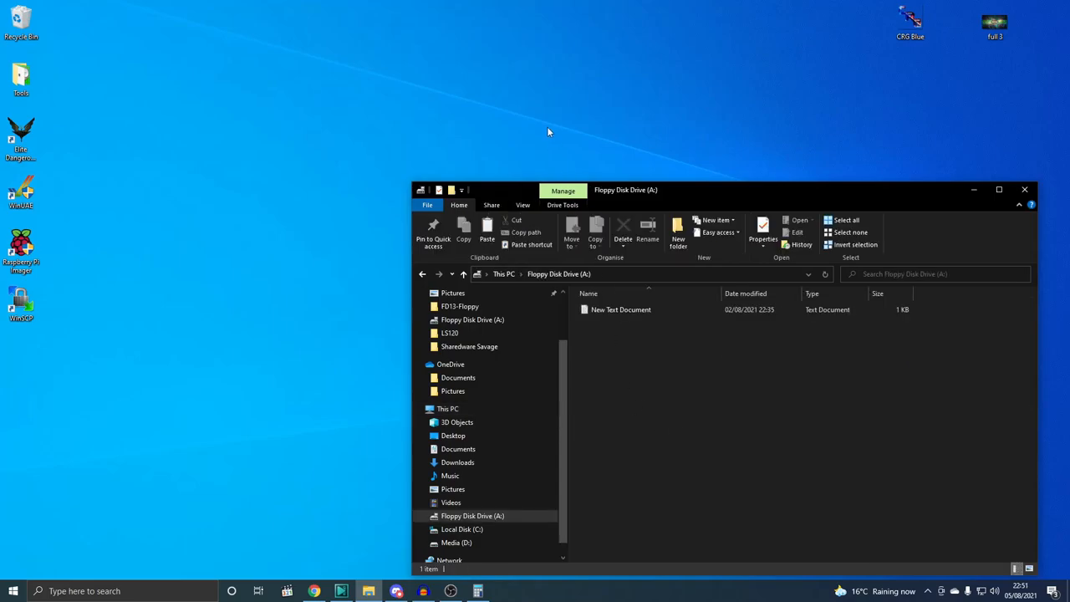
{"action": "left_click", "coordinate": [623, 230]}
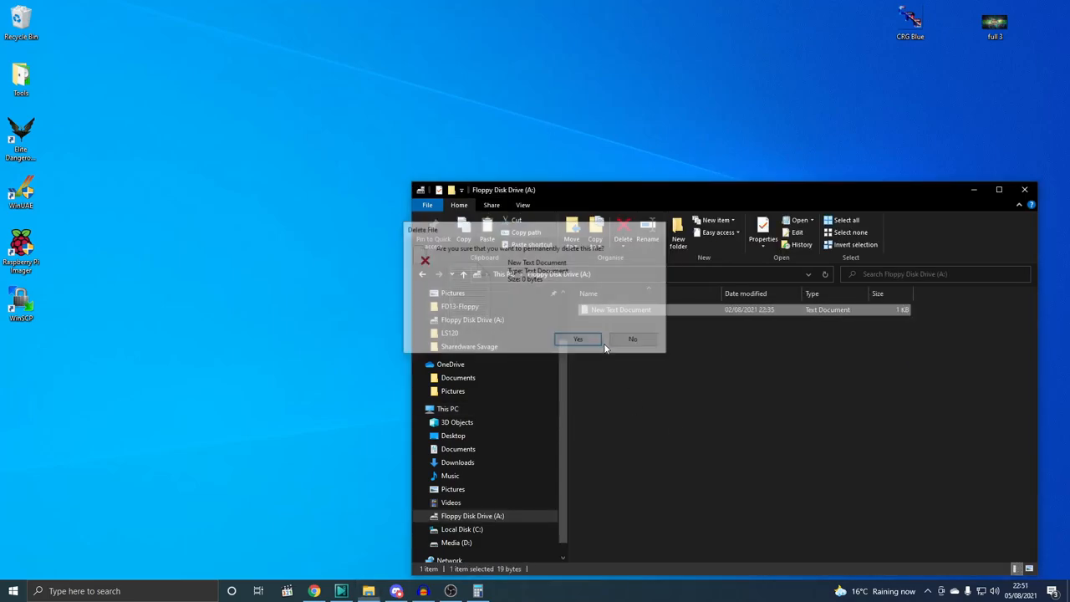
{"action": "left_click", "coordinate": [578, 339]}
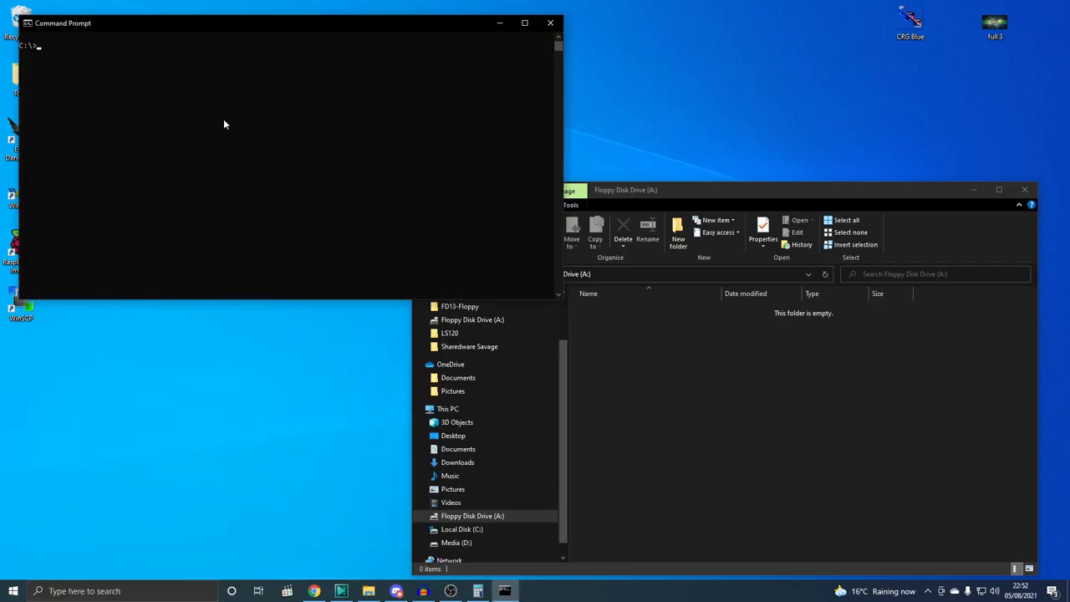
Run 'format a:' to format the floppy as 720 KB FAT, then close Command Prompt
{"action": "type", "text": "format a: /f:72"}
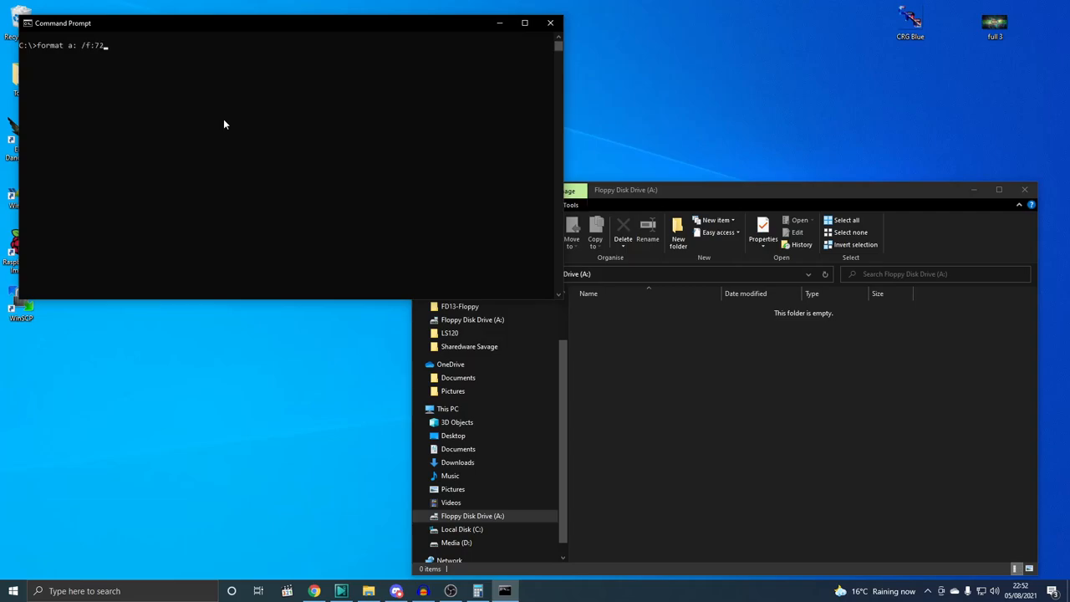
{"action": "key", "text": "Enter"}
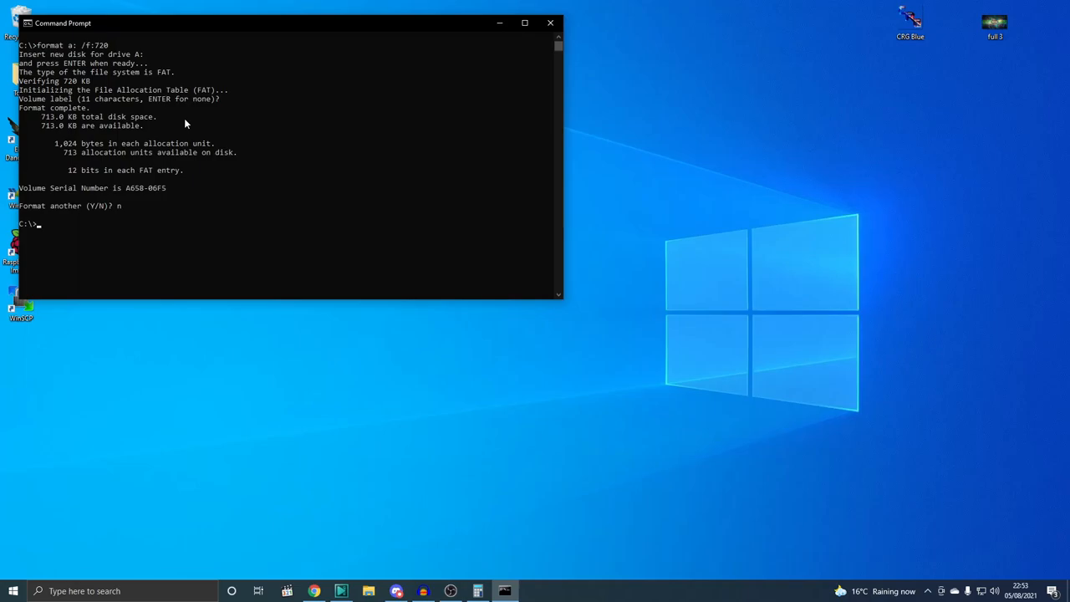
{"action": "left_click", "coordinate": [548, 22]}
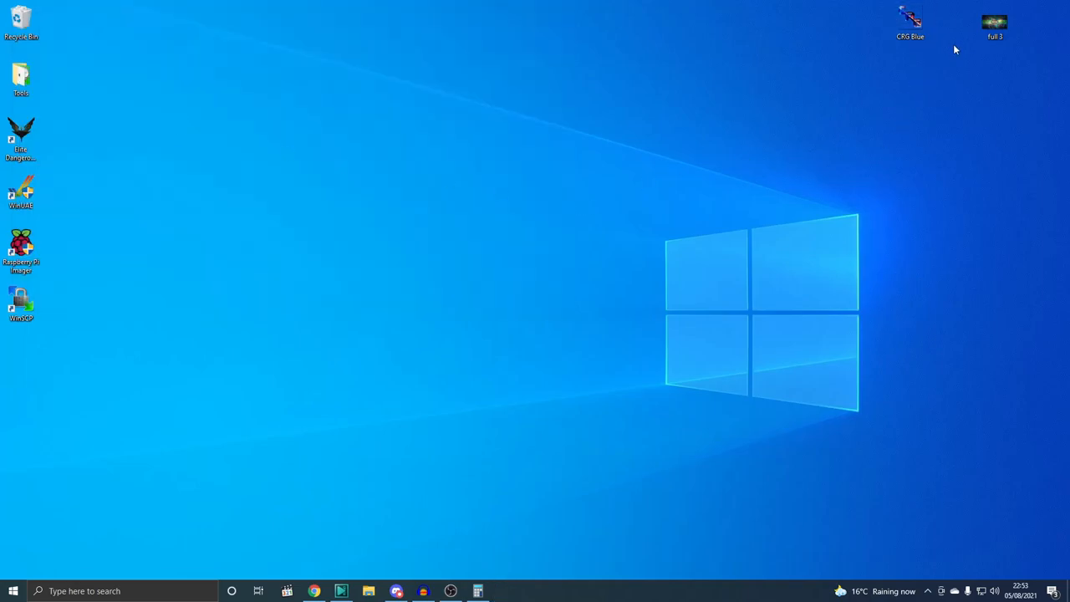
{"action": "mouse_move", "coordinate": [994, 21]}
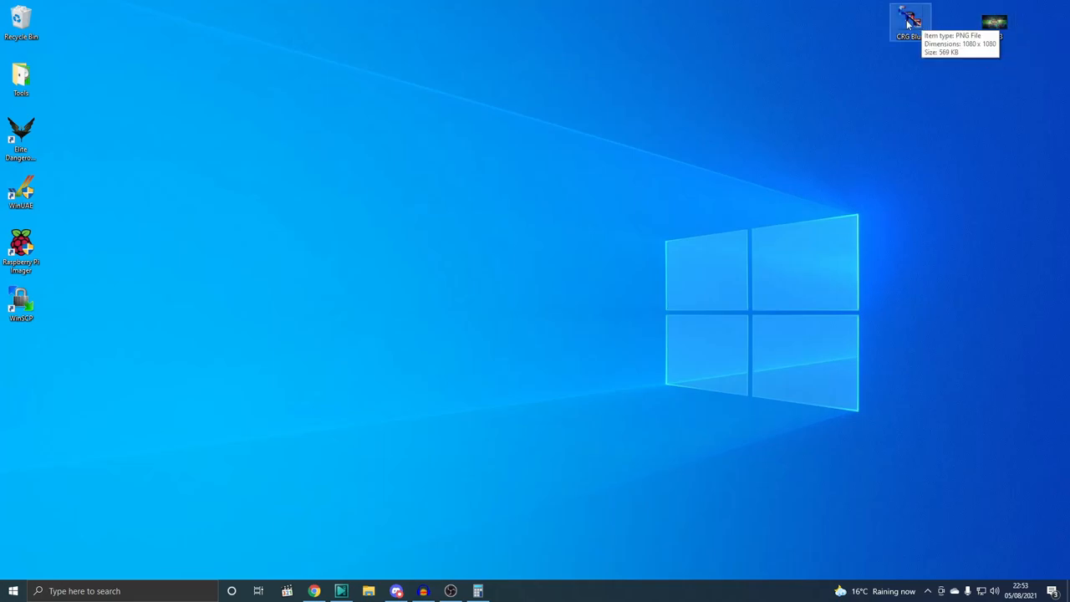
{"action": "double_click", "coordinate": [912, 16]}
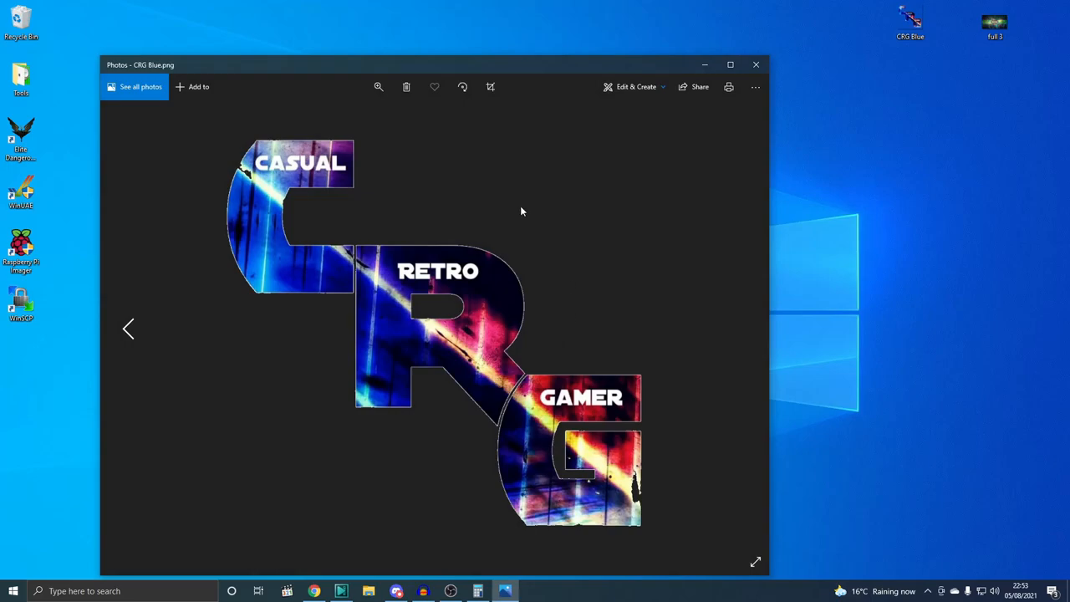
{"action": "left_click", "coordinate": [756, 63]}
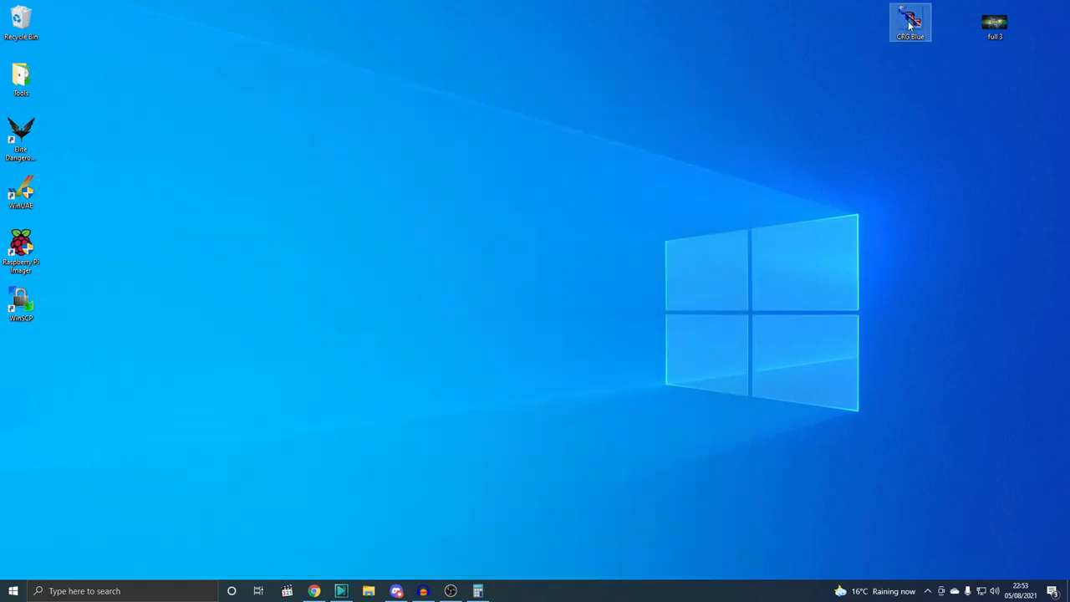
Send CRG Blue to Floppy Disk Drive (A:) and let the copy finish
{"action": "right_click", "coordinate": [911, 15]}
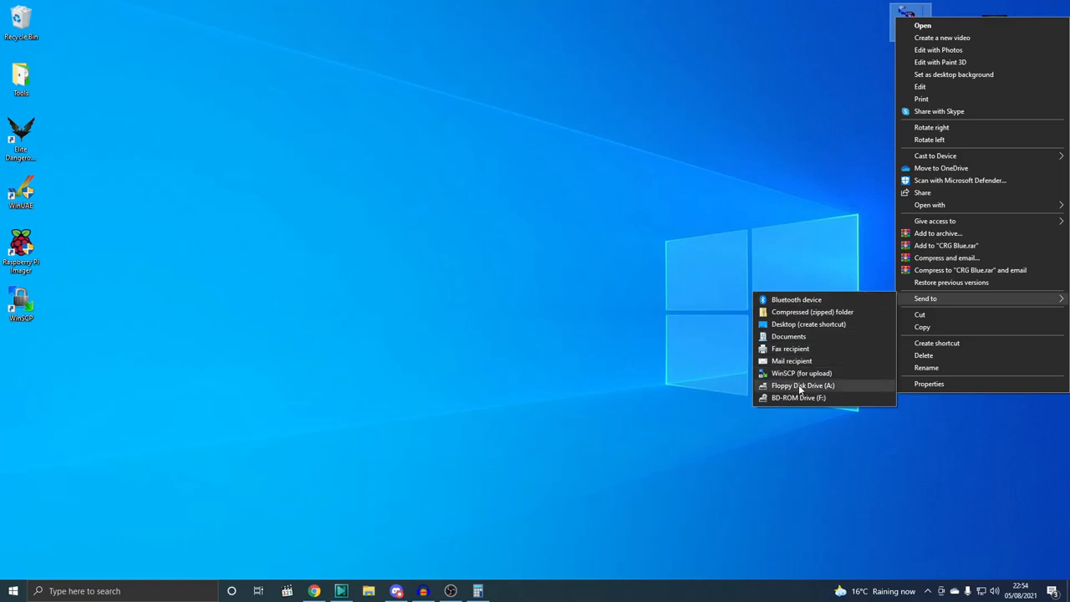
{"action": "left_click", "coordinate": [801, 385]}
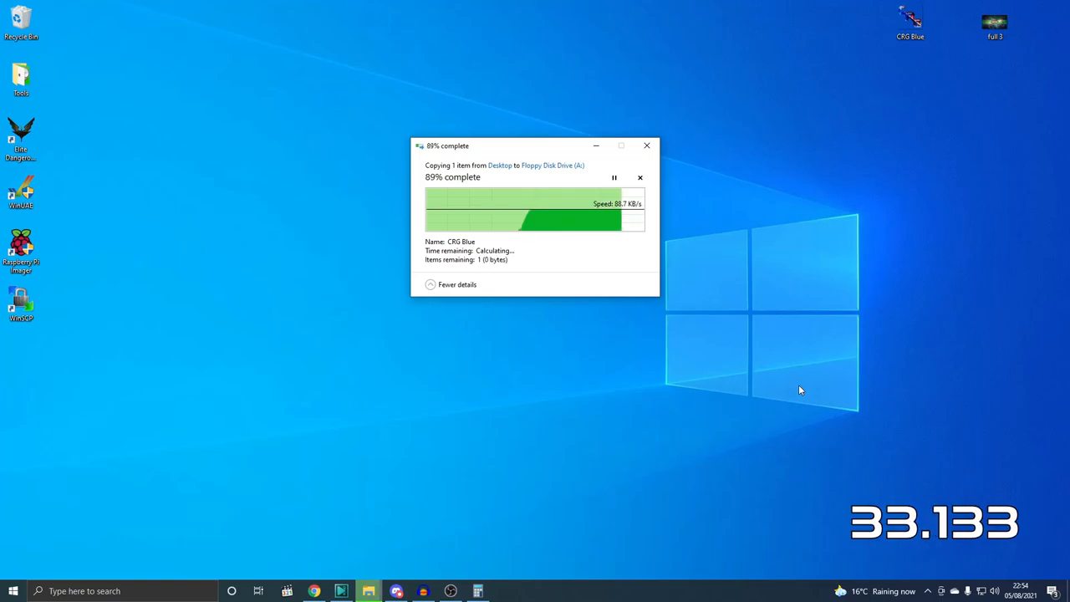
{"action": "left_click", "coordinate": [646, 145]}
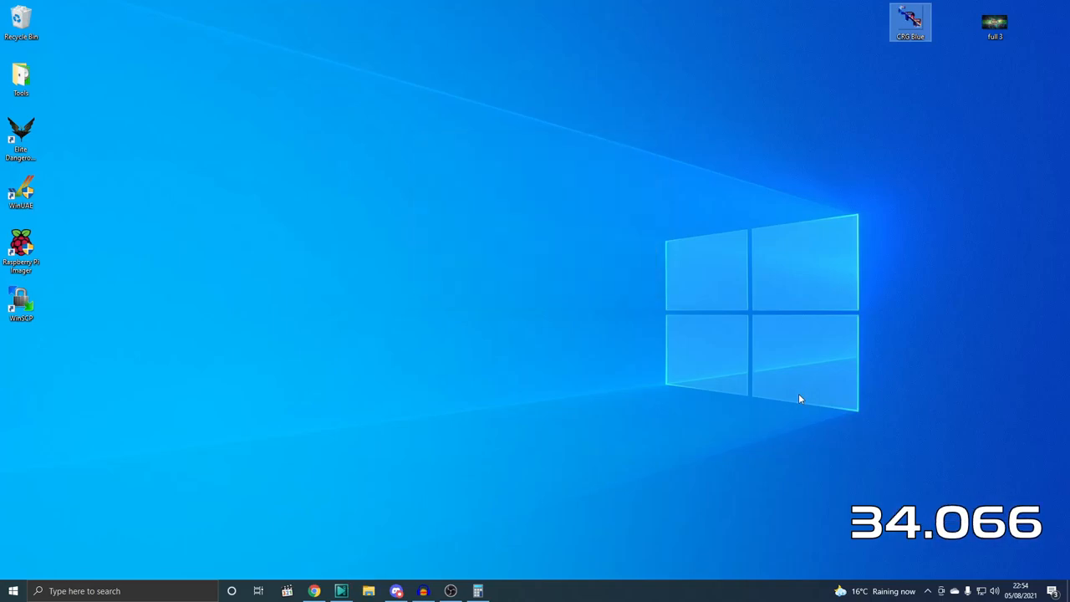
{"action": "mouse_move", "coordinate": [499, 586]}
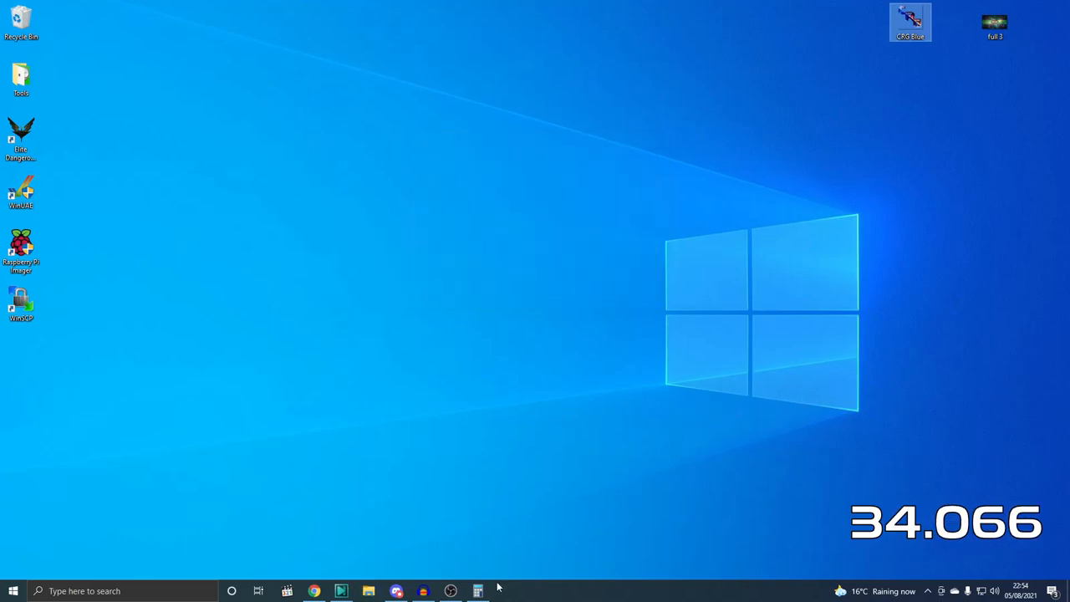
{"action": "mouse_move", "coordinate": [567, 482]}
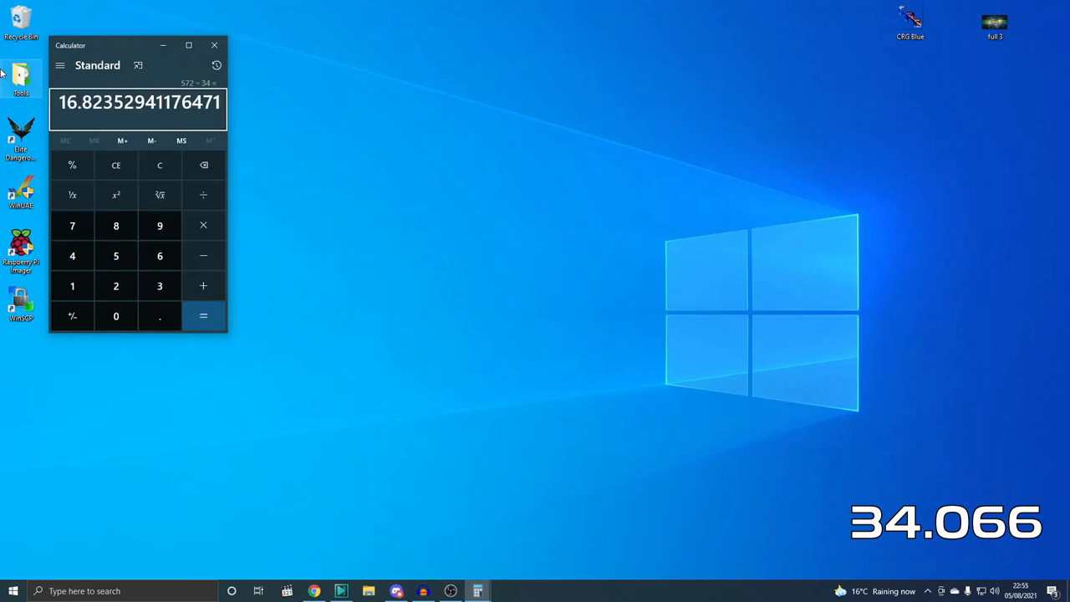
{"action": "mouse_move", "coordinate": [73, 121]}
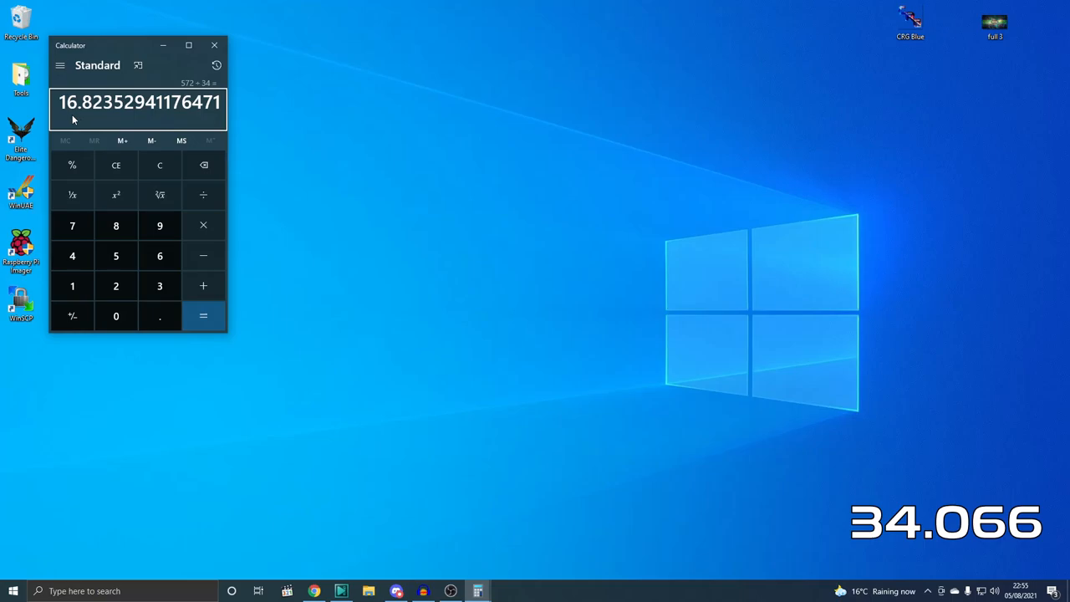
{"action": "mouse_move", "coordinate": [100, 123]}
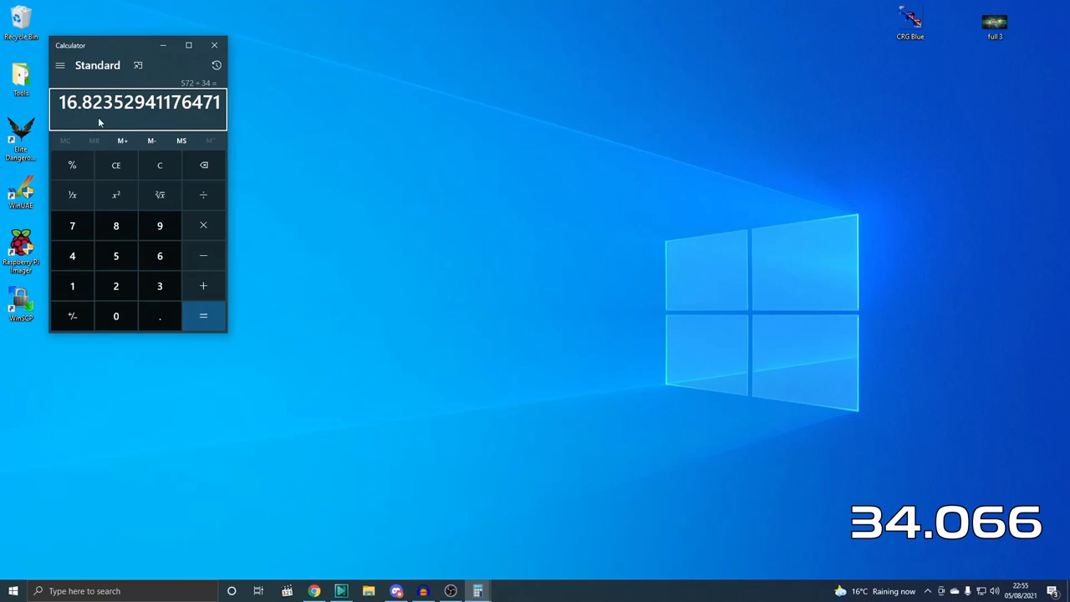